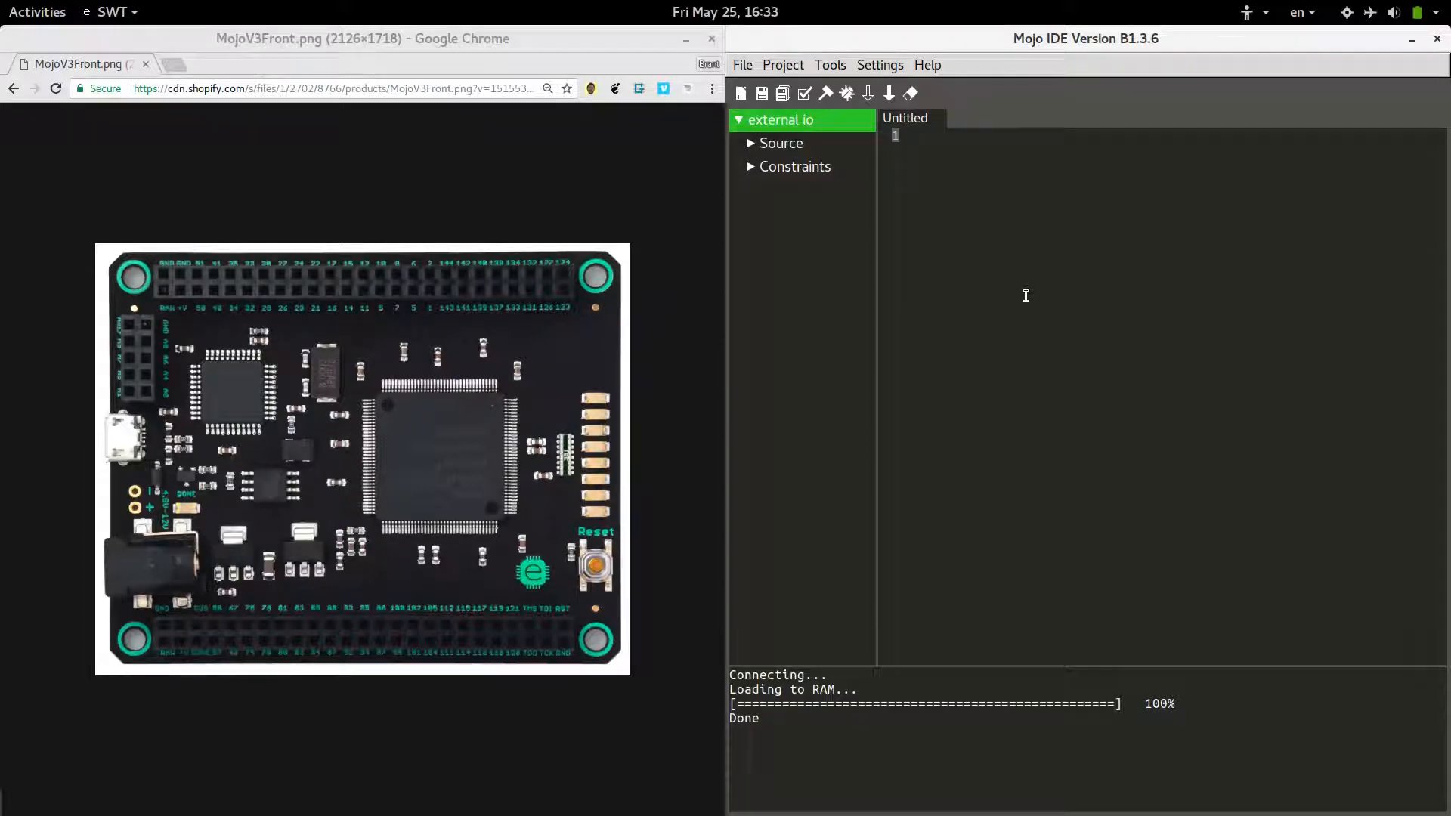
mouse_move(817, 298)
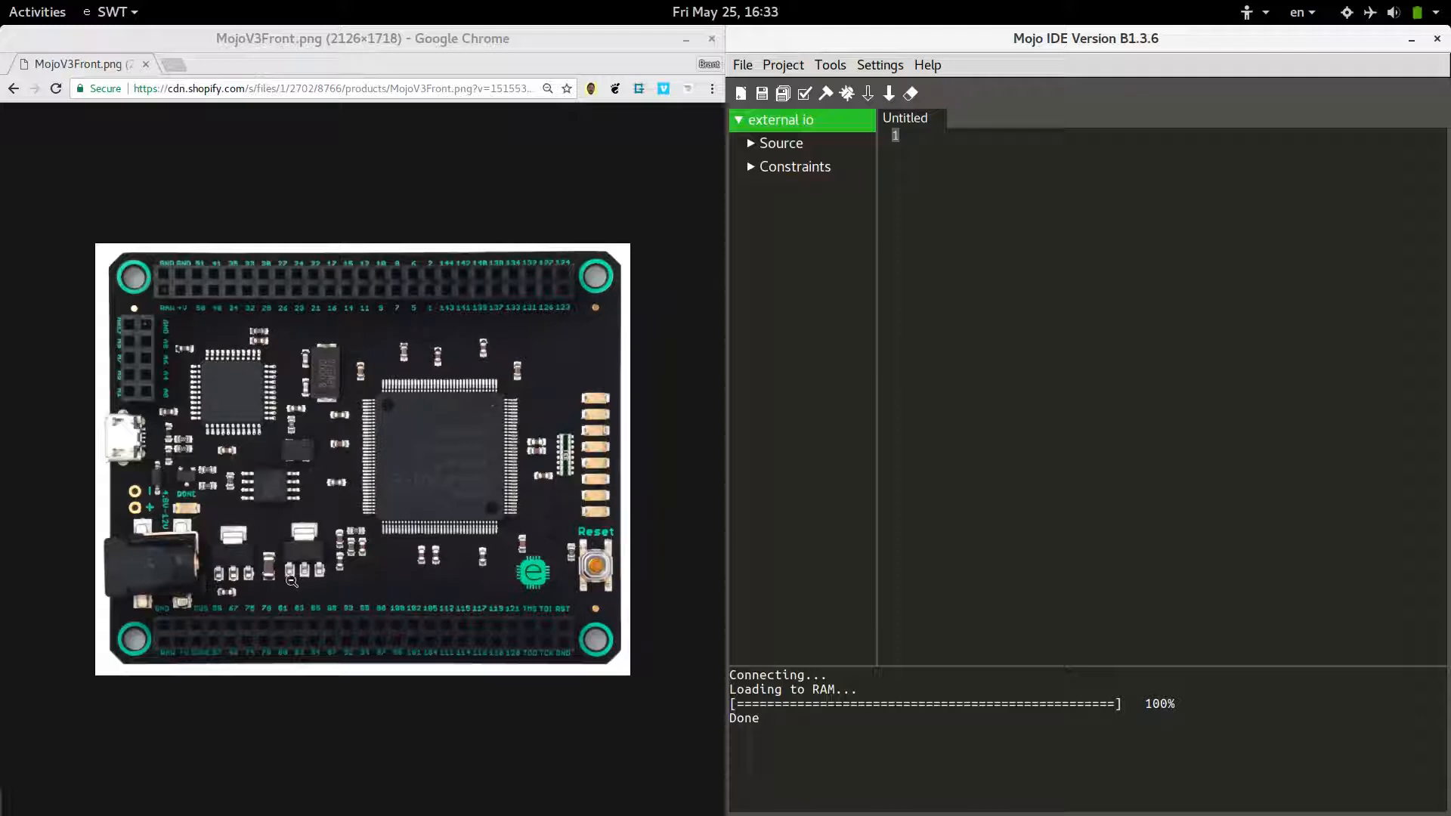
mouse_move(369, 655)
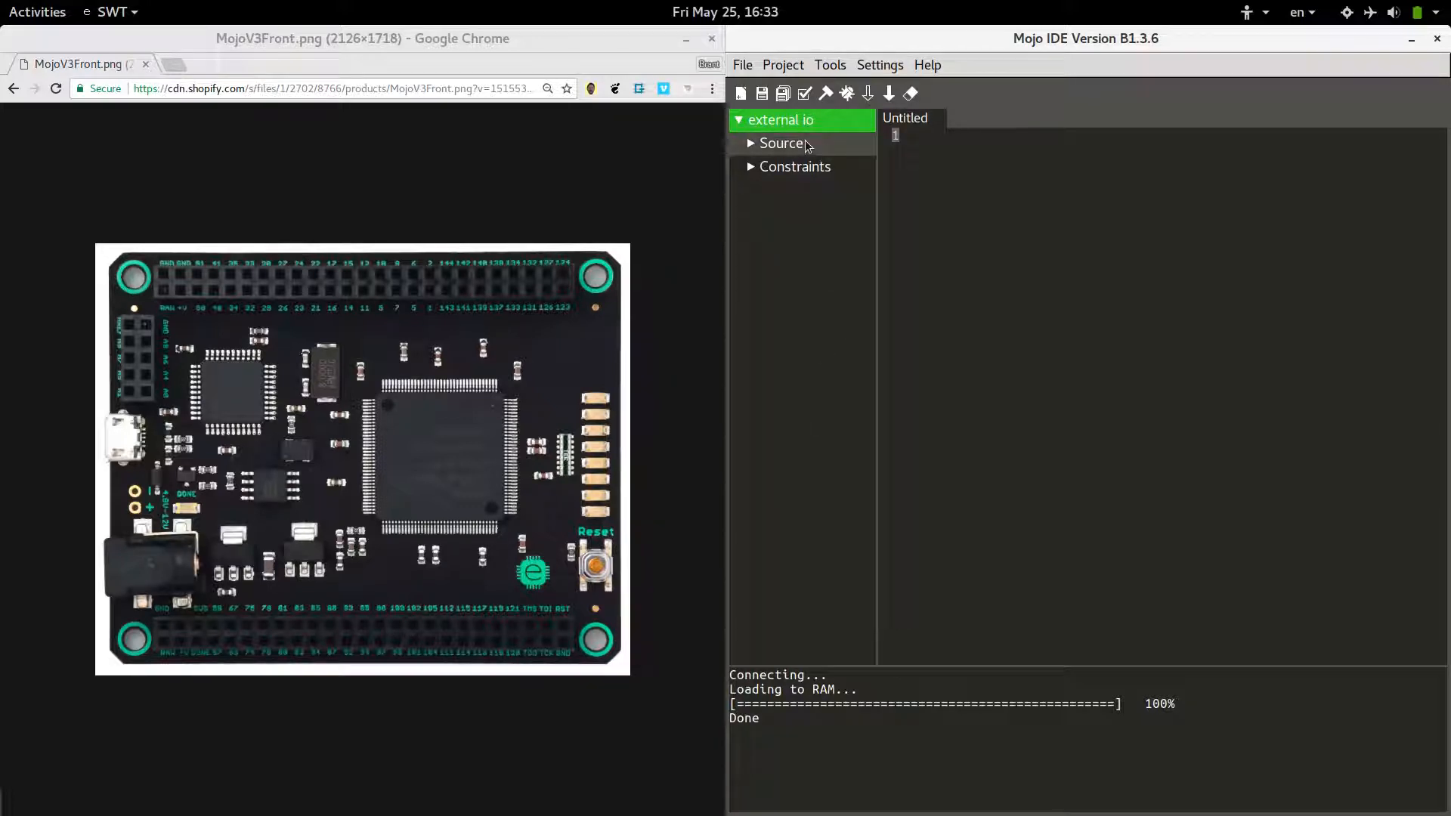
mouse_move(777, 125)
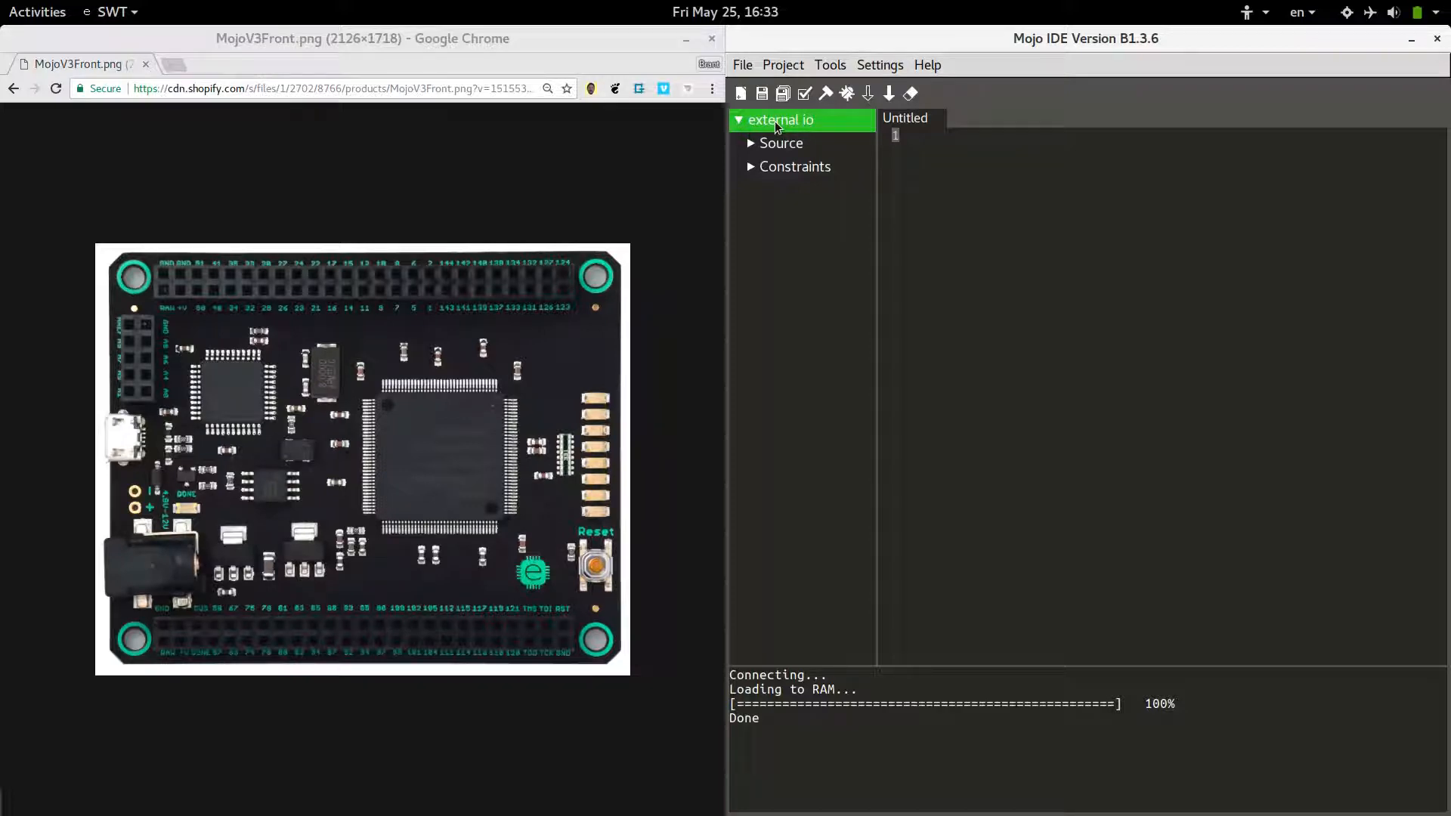
Step: Open mojo_top.v from Source and highlight the led output's 7:0 bit range
click(781, 143)
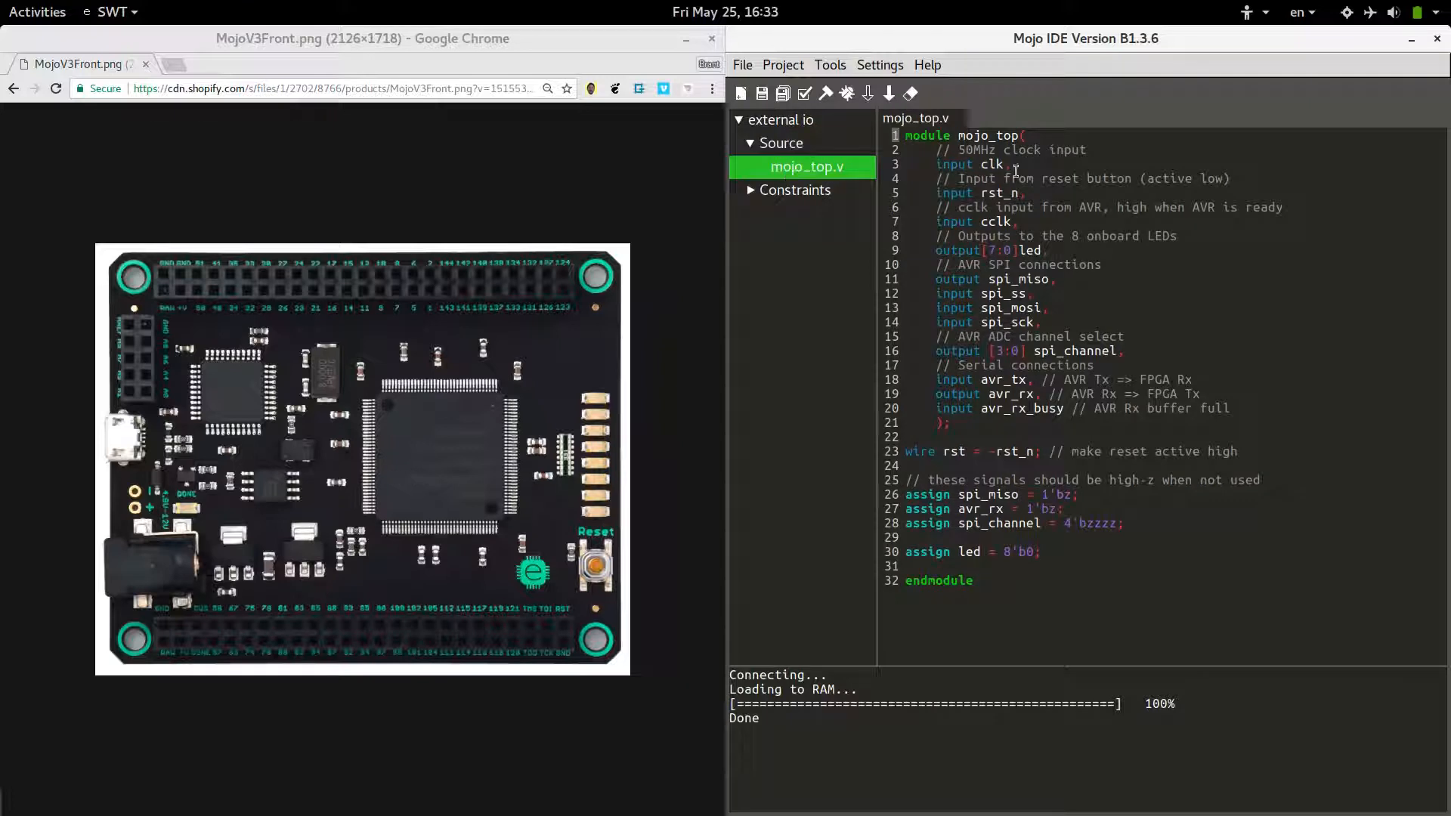
mouse_move(1209, 563)
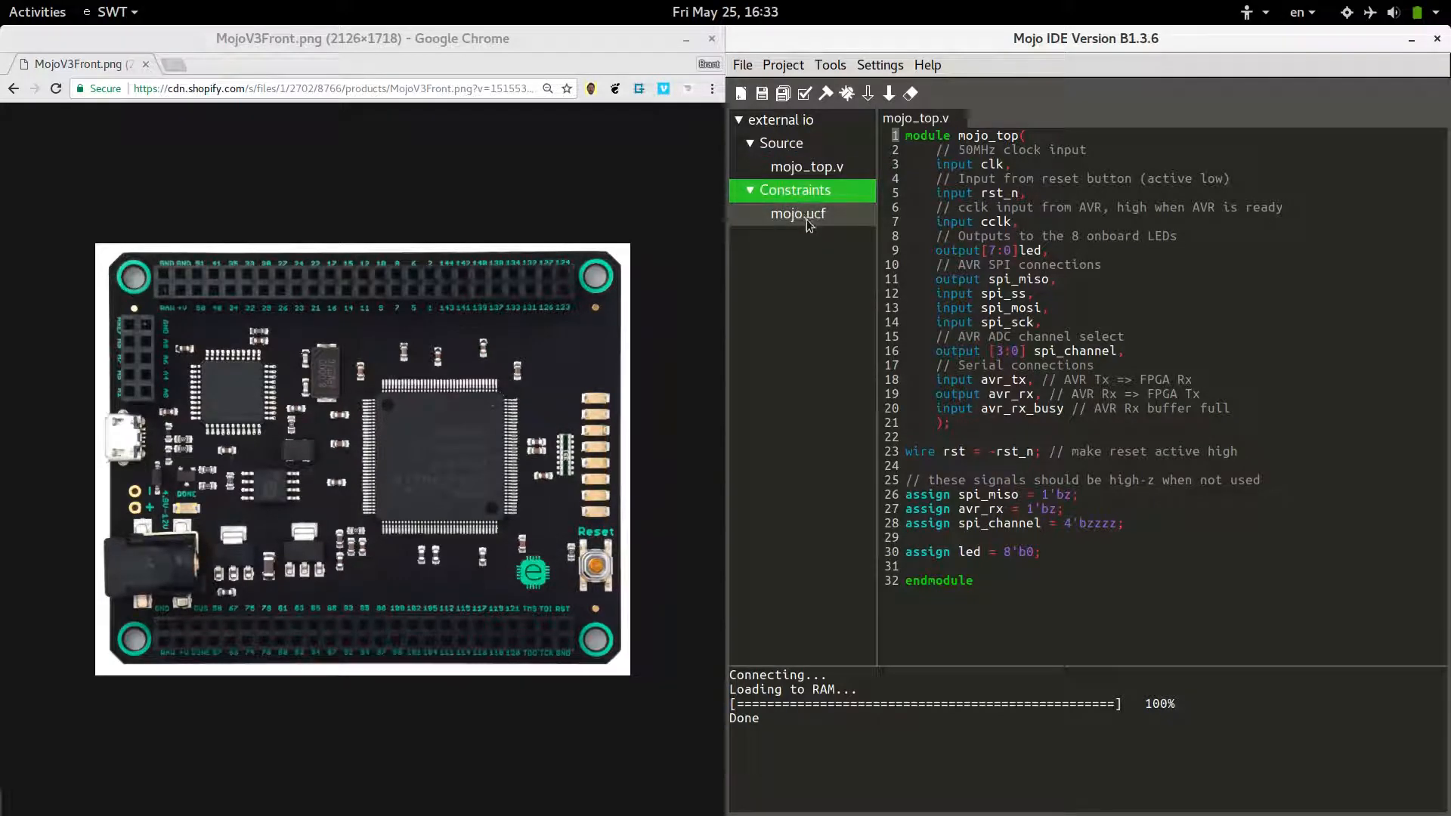
mouse_move(827, 225)
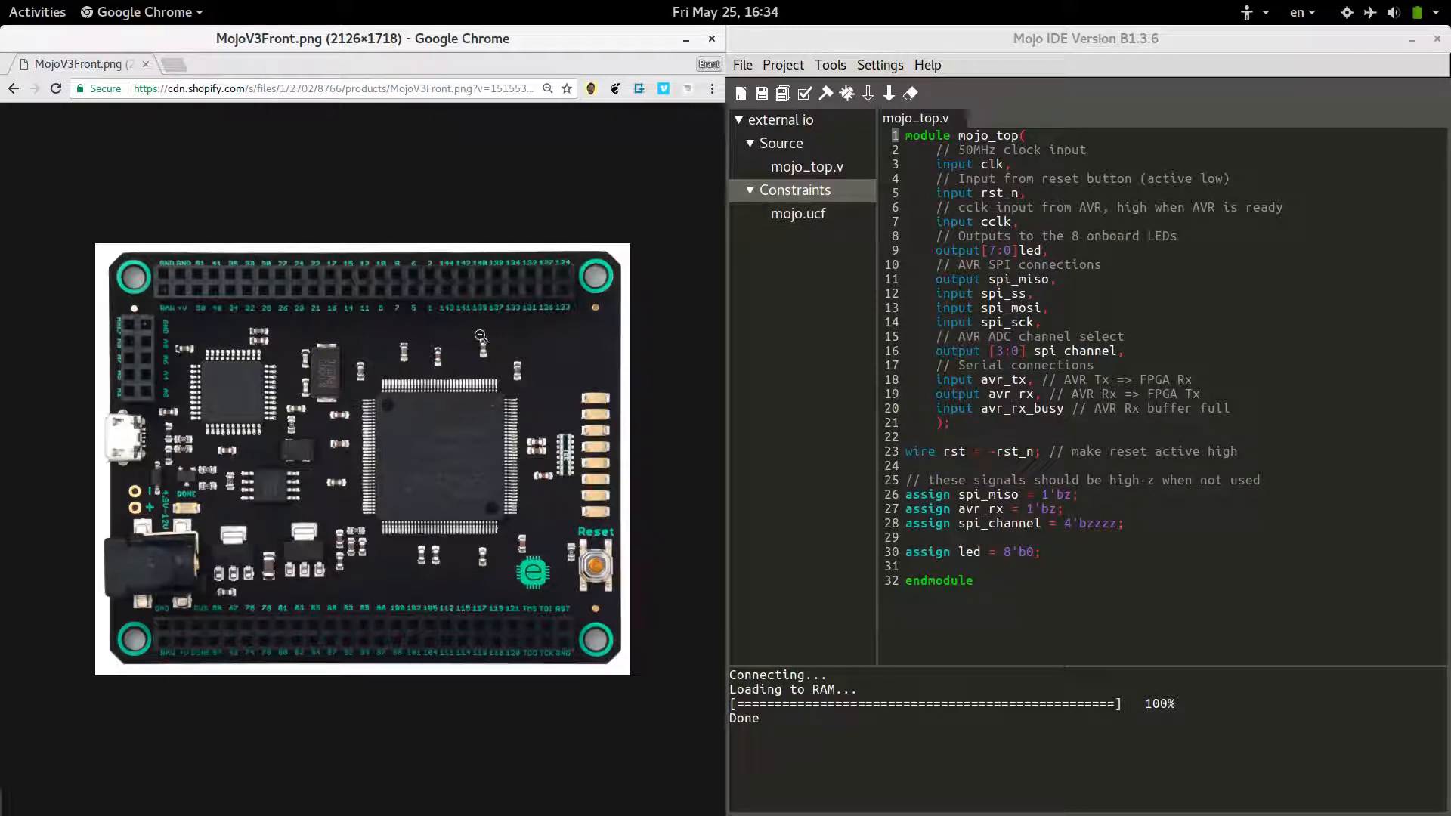
mouse_move(620, 444)
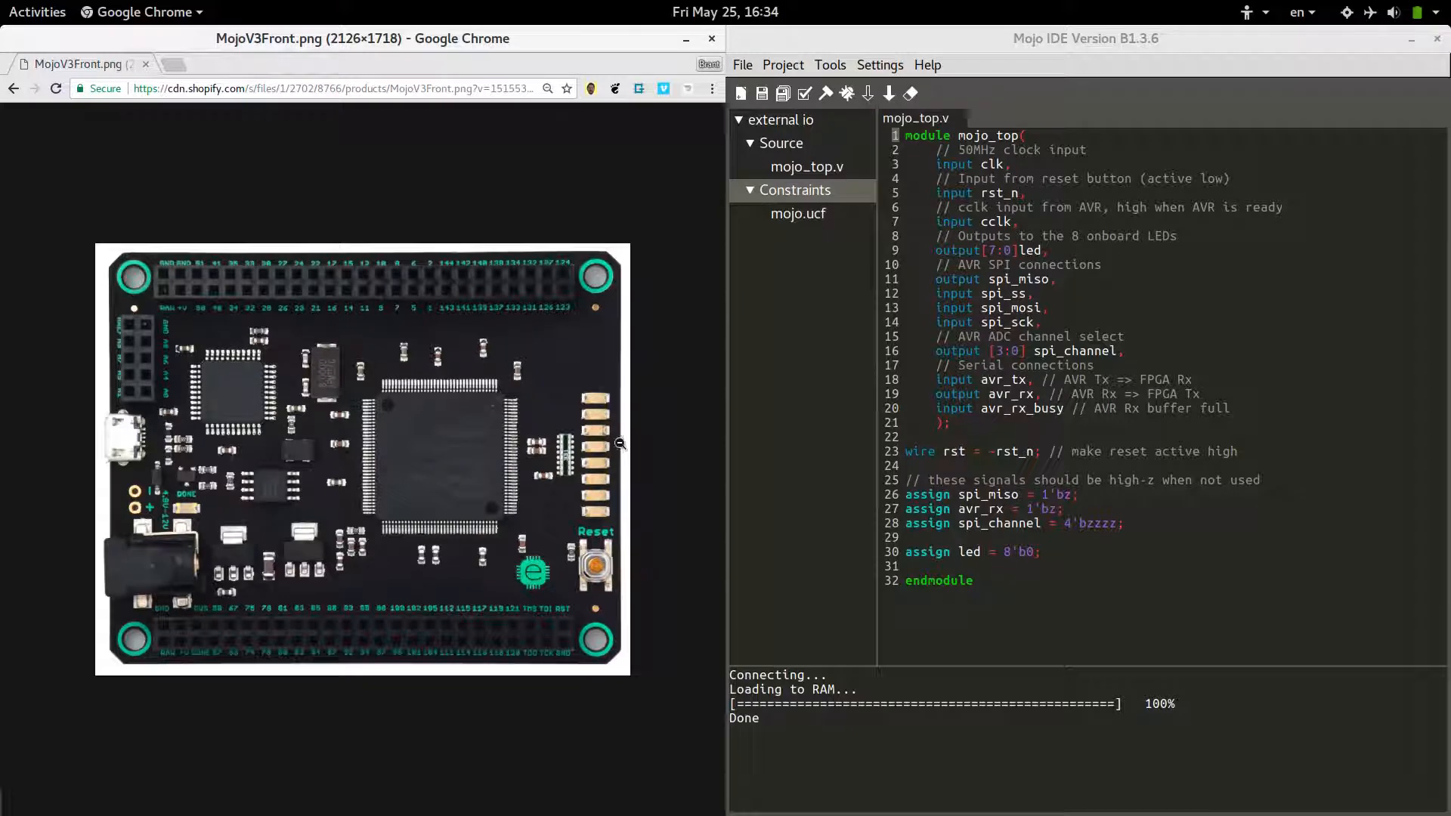
mouse_move(440, 367)
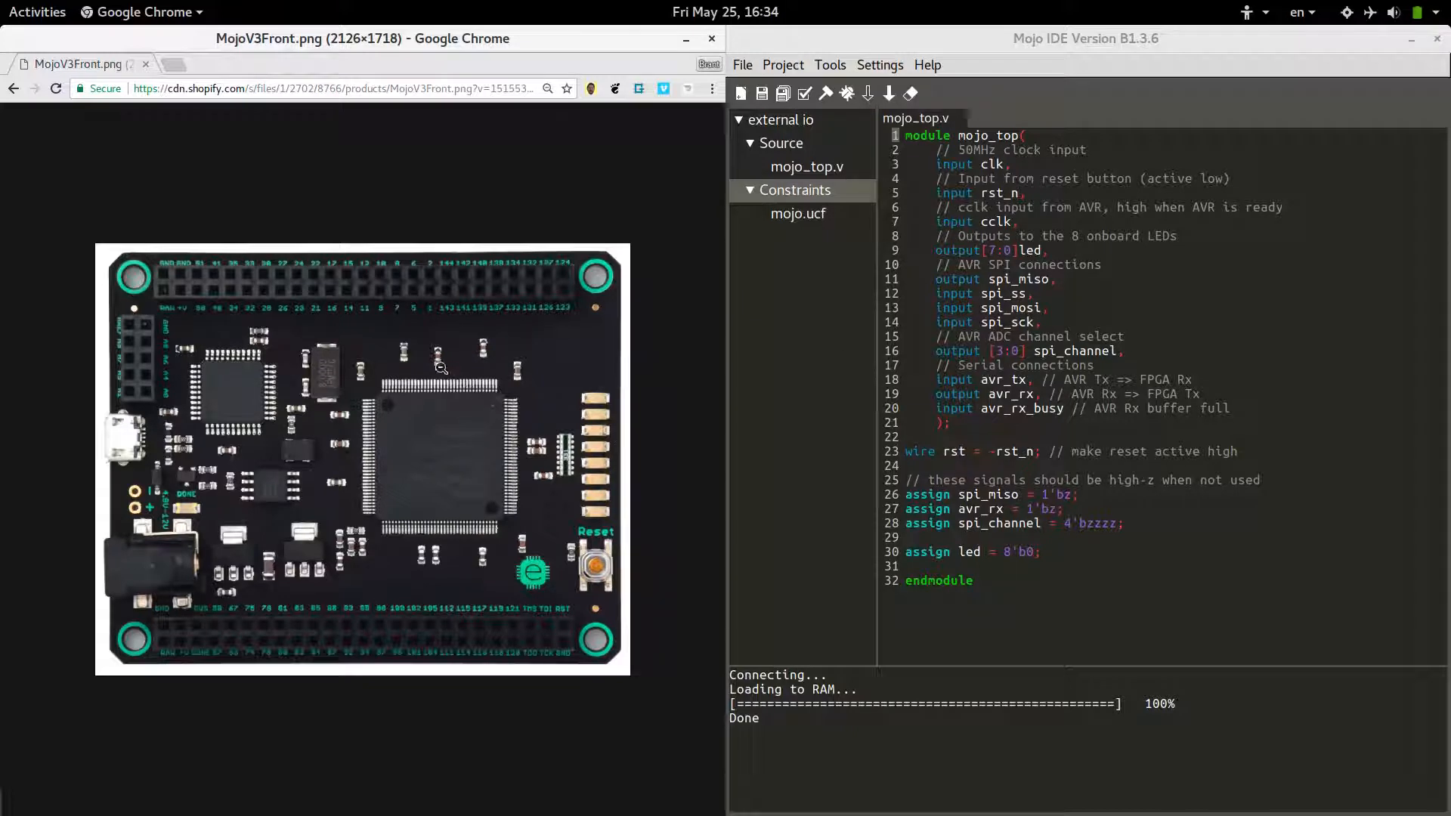
mouse_move(187, 270)
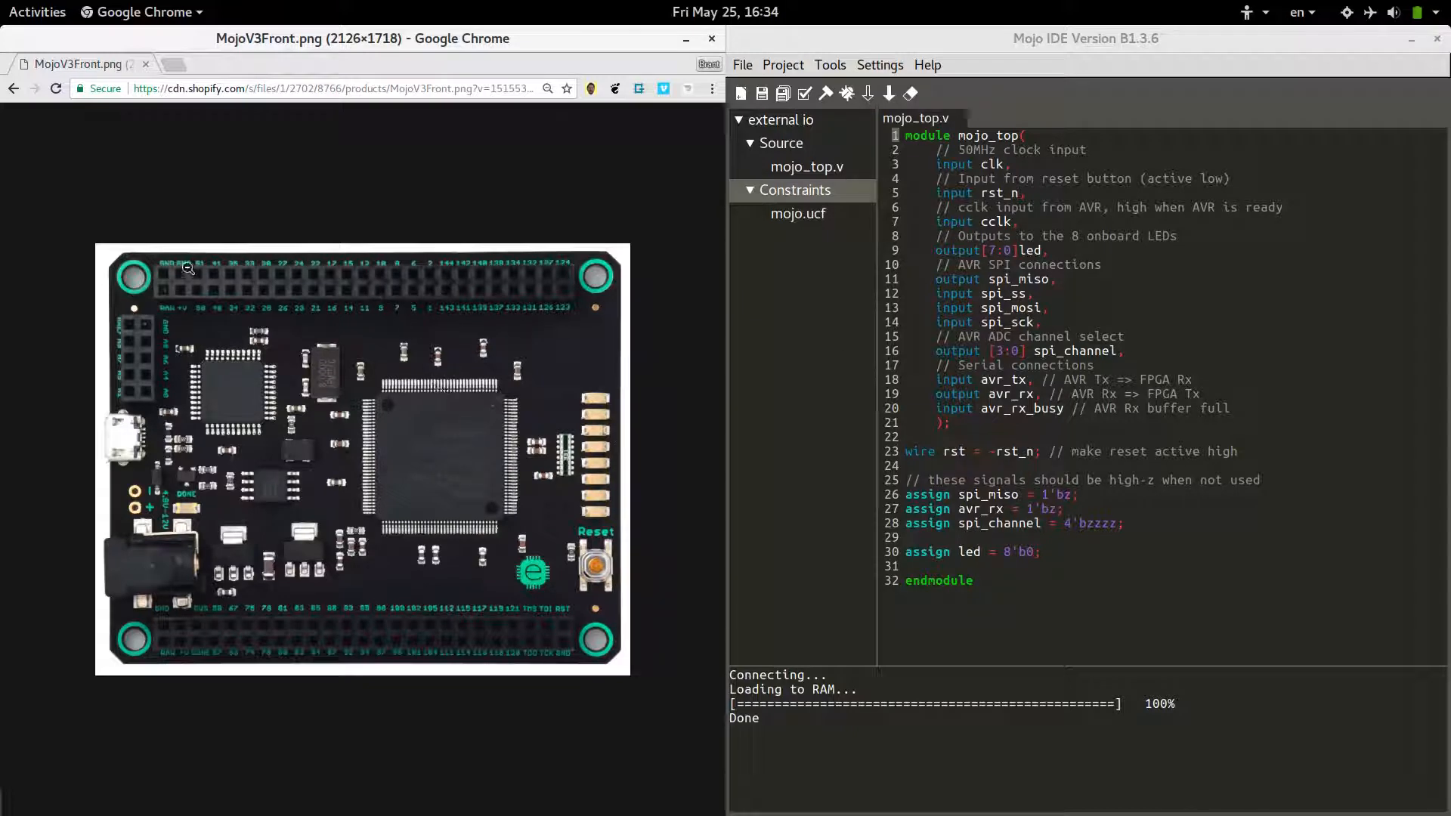
mouse_move(730, 359)
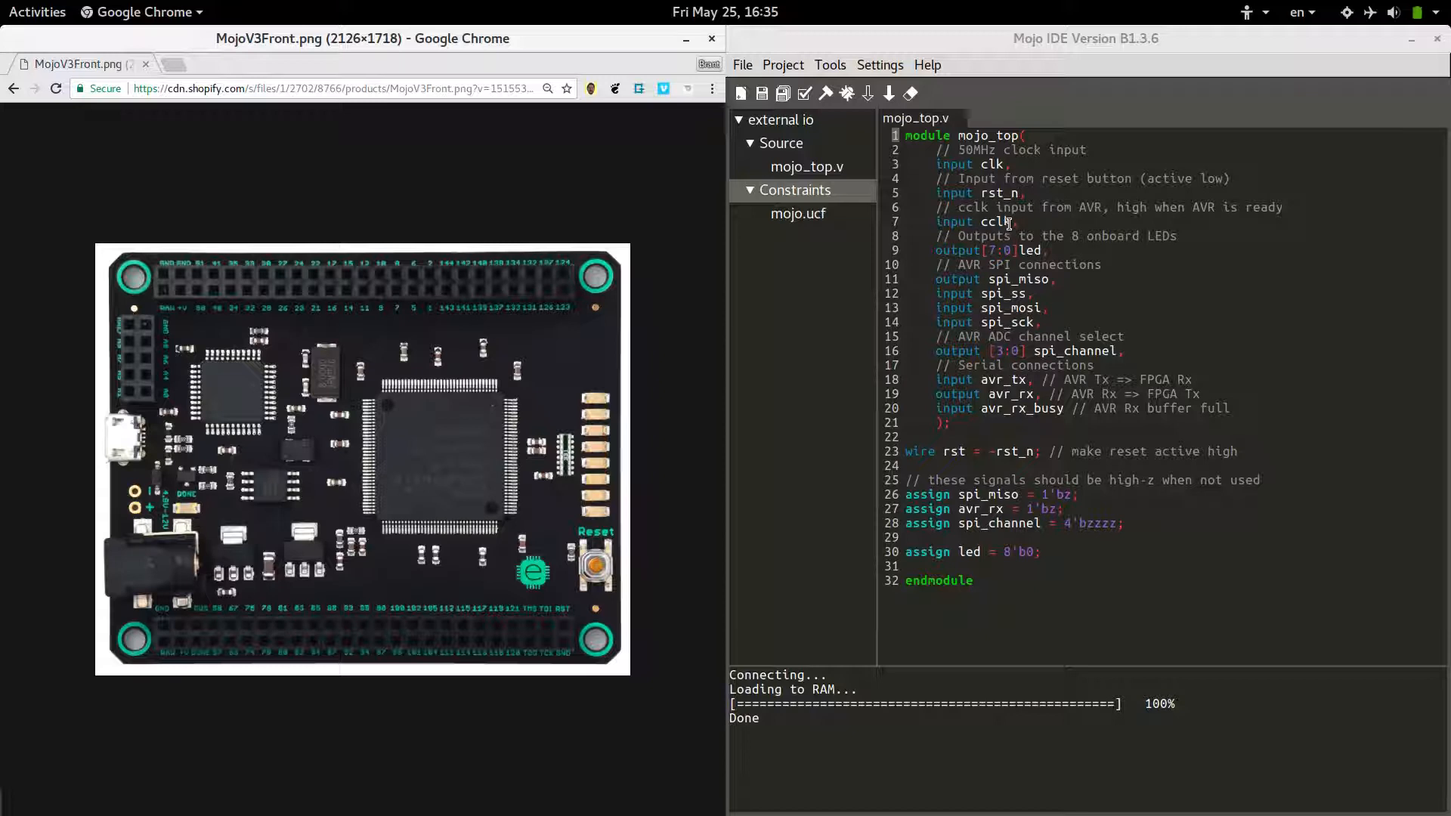
mouse_move(939, 165)
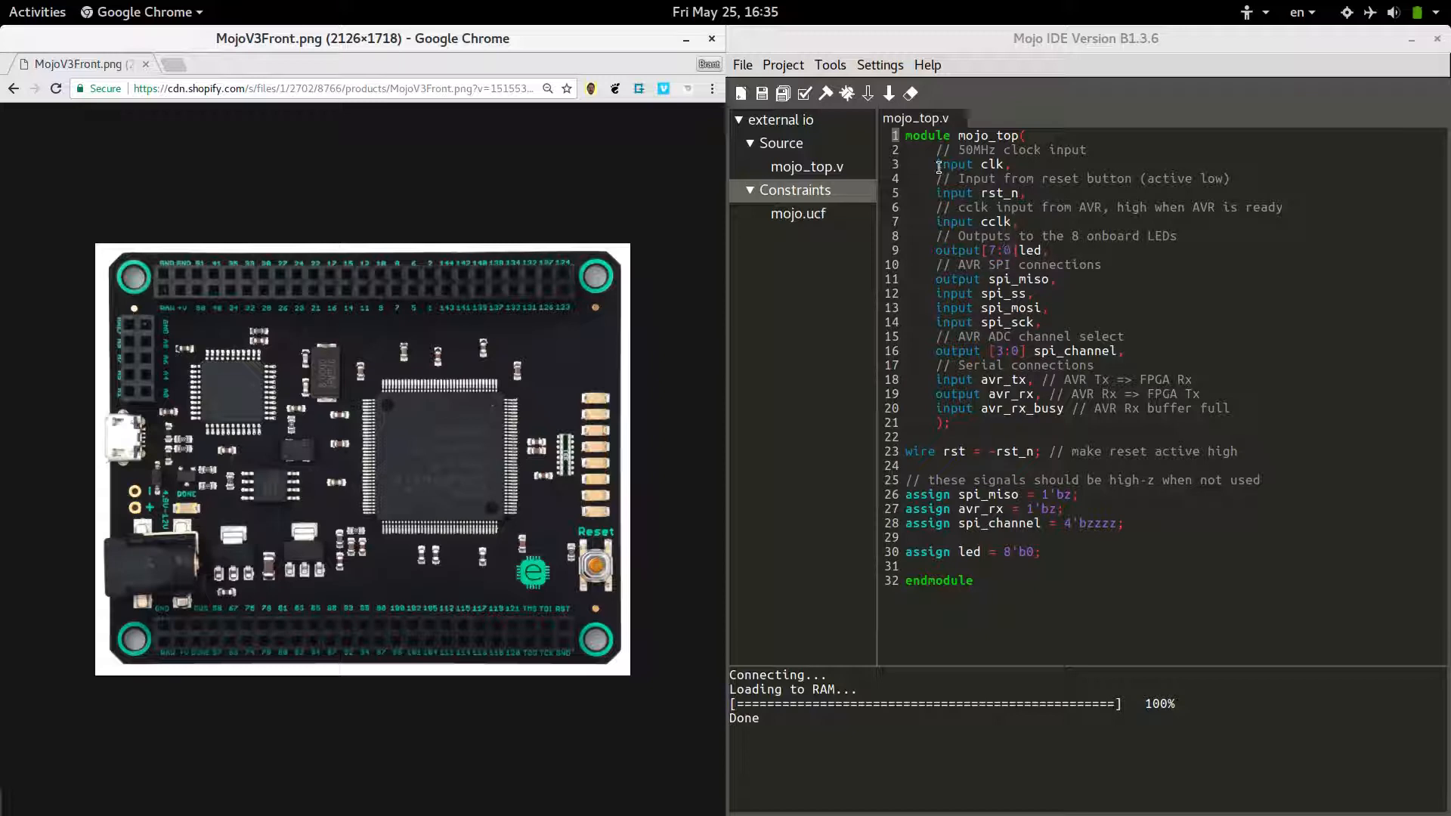
drag(937, 164, 1069, 408)
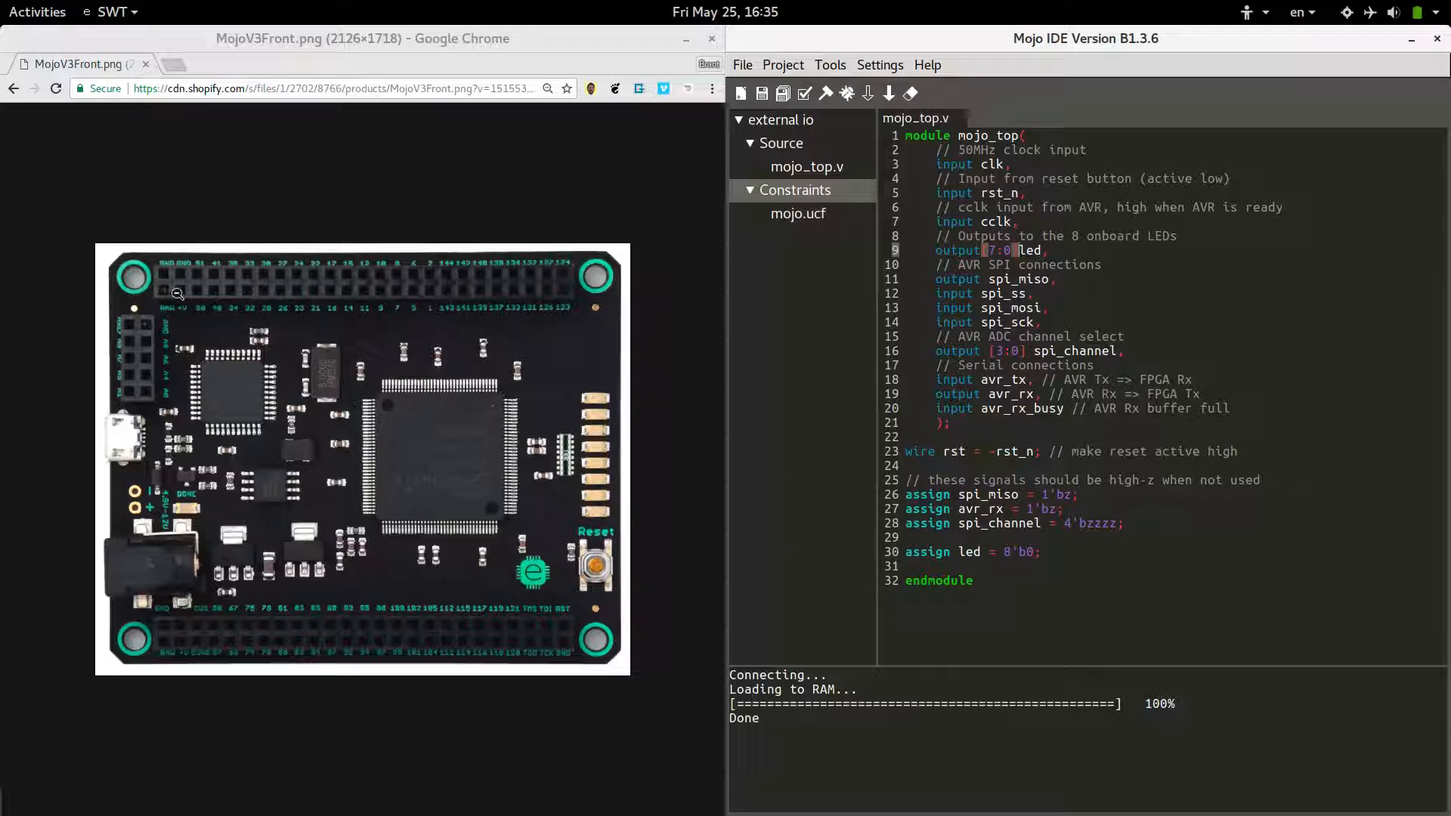
mouse_move(507, 477)
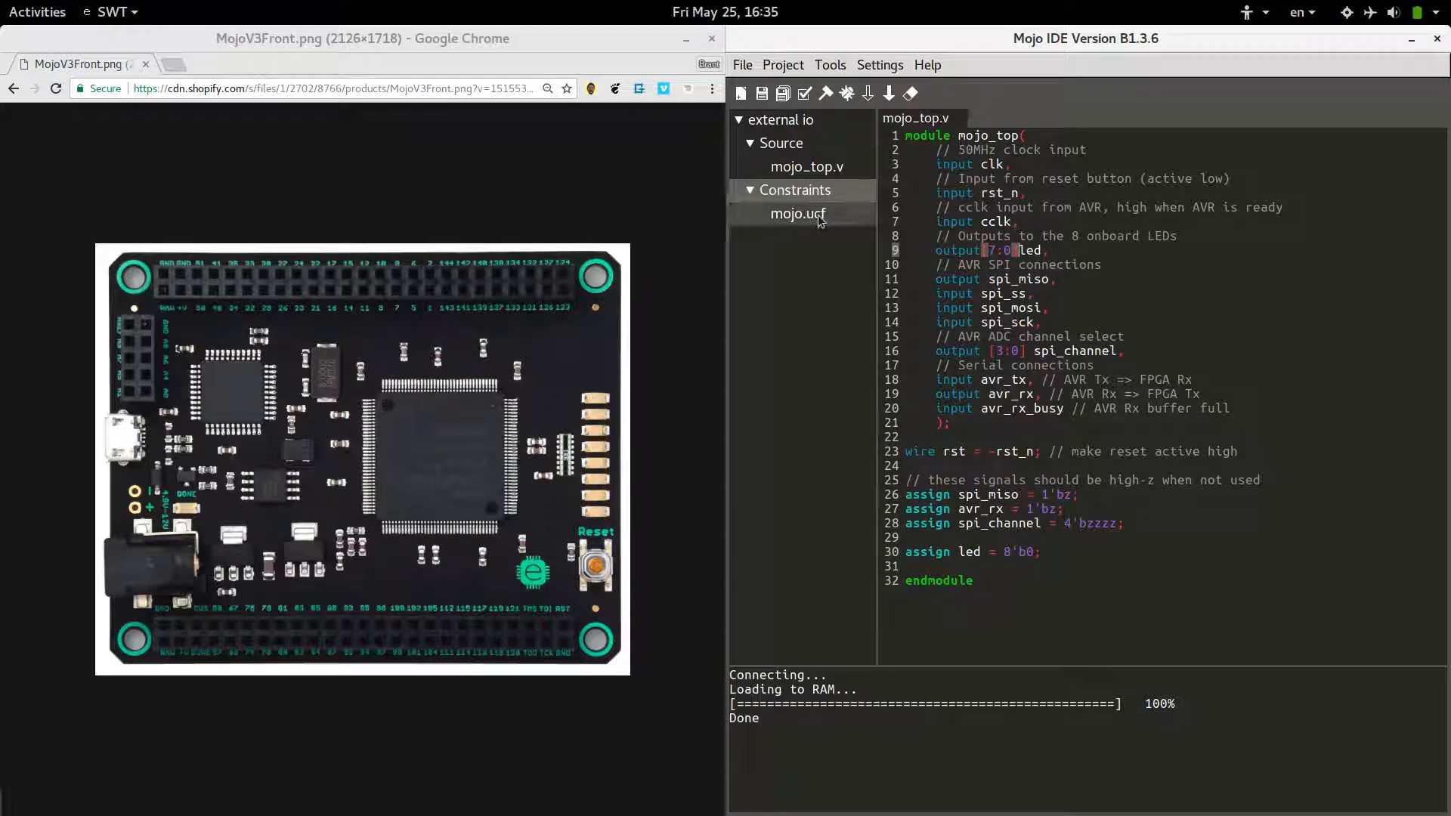
Step: Open mojo.ucf in its own tab, then go back to the mojo_top.v tab
click(798, 214)
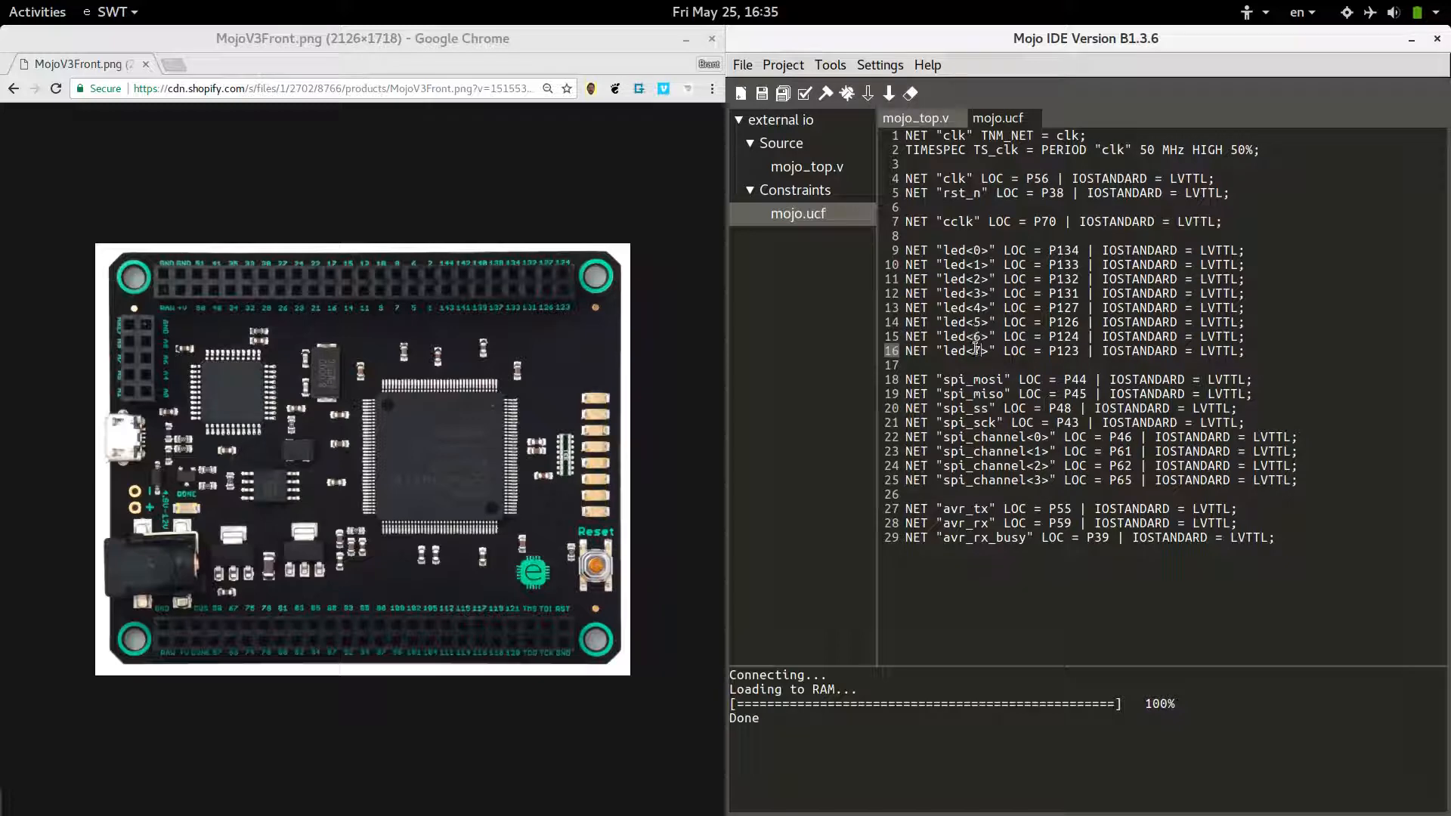
click(915, 118)
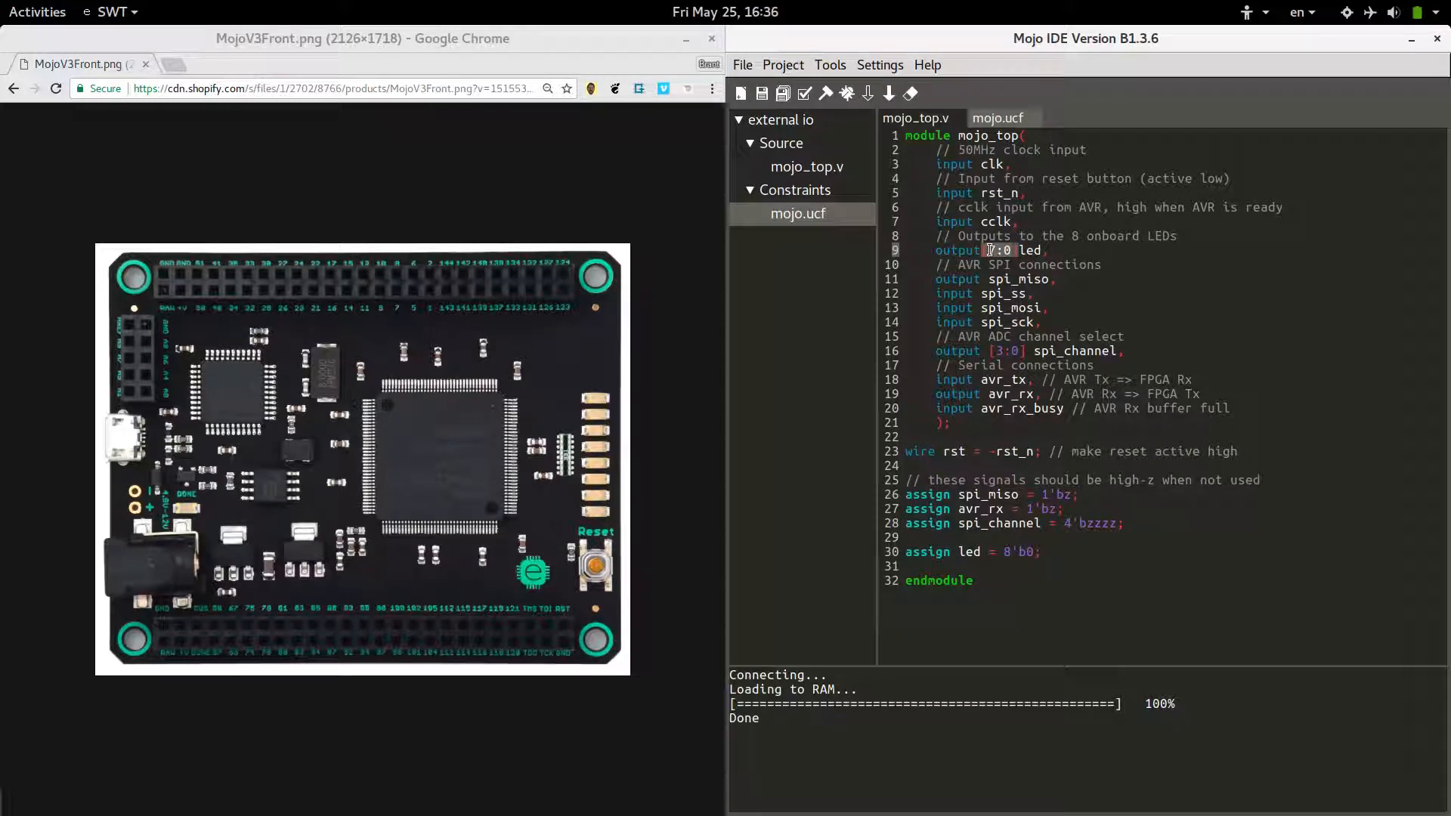
Step: Switch between the mojo.ucf and mojo_top.v tabs, ending on mojo.ucf's LED pins P134–P123
click(998, 118)
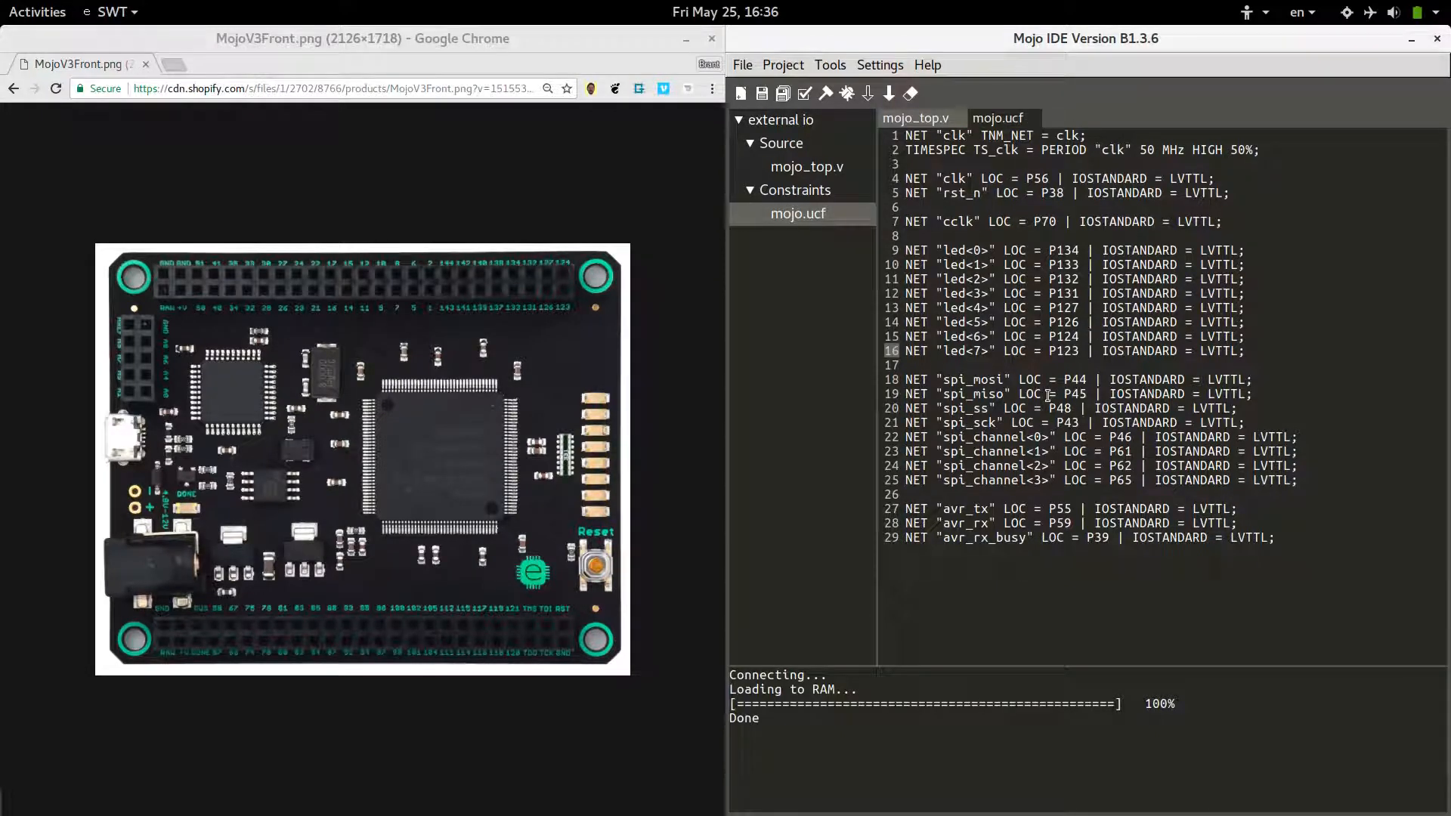
mouse_move(348, 279)
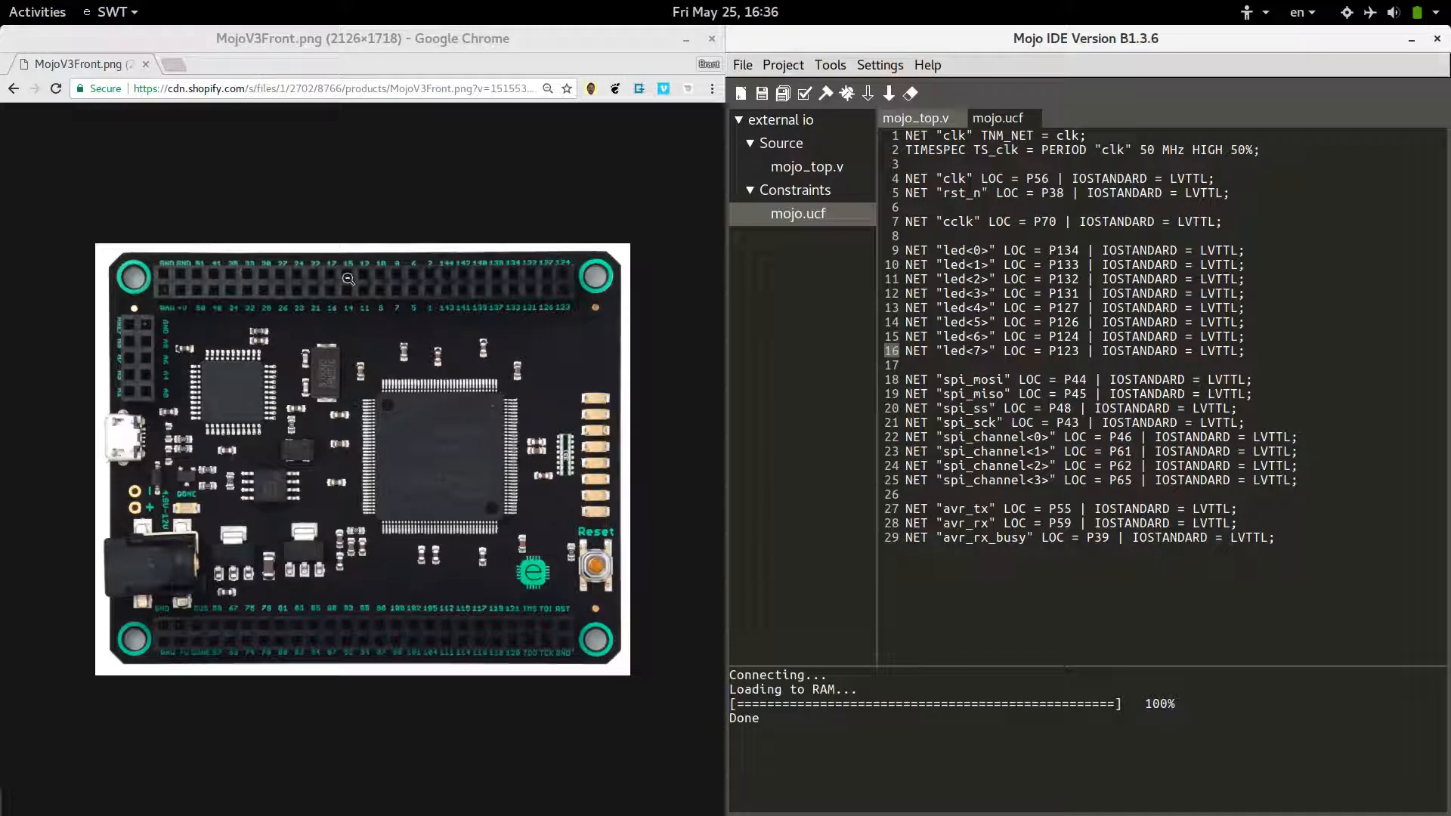
mouse_move(969, 301)
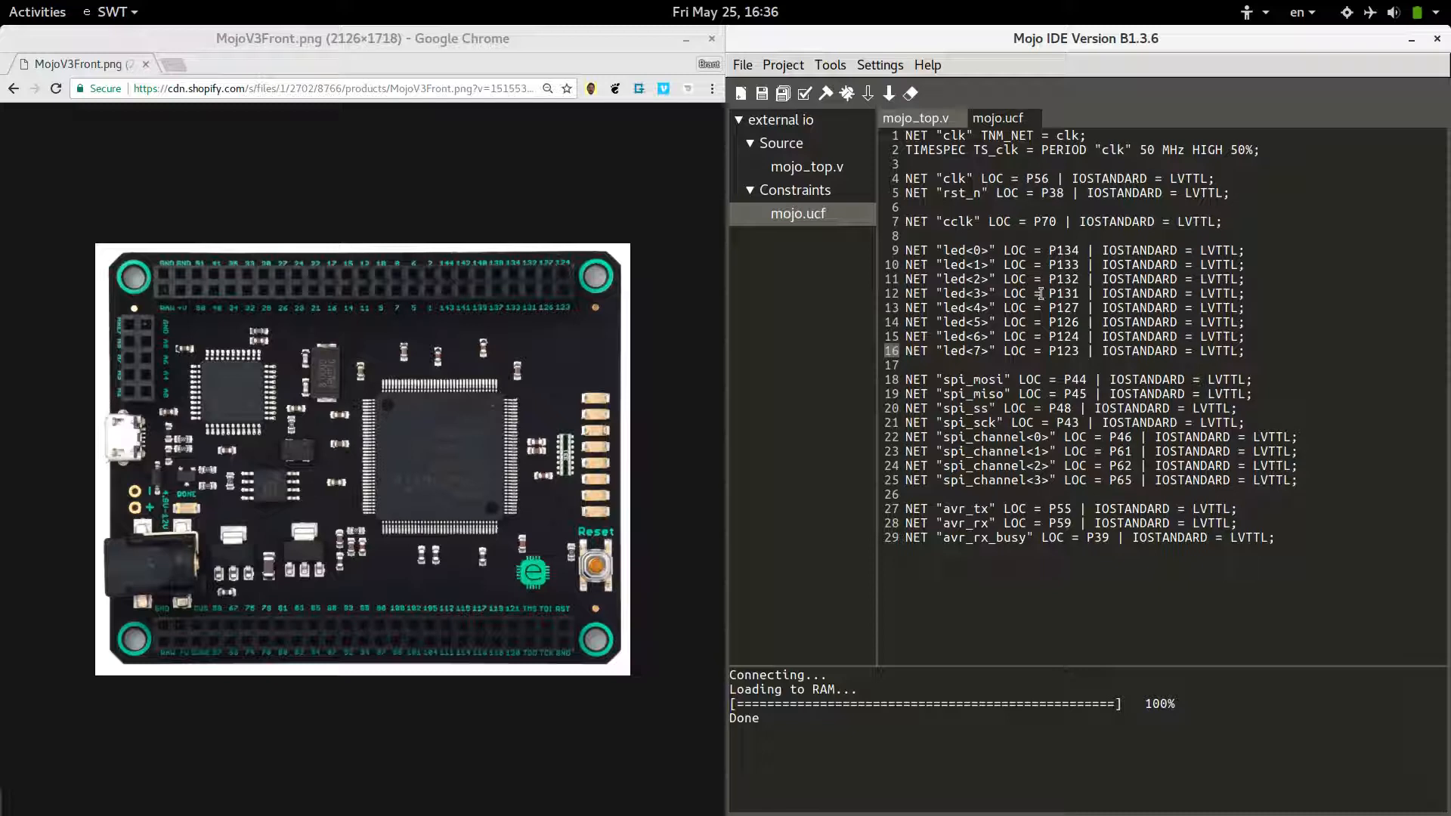
mouse_move(335, 285)
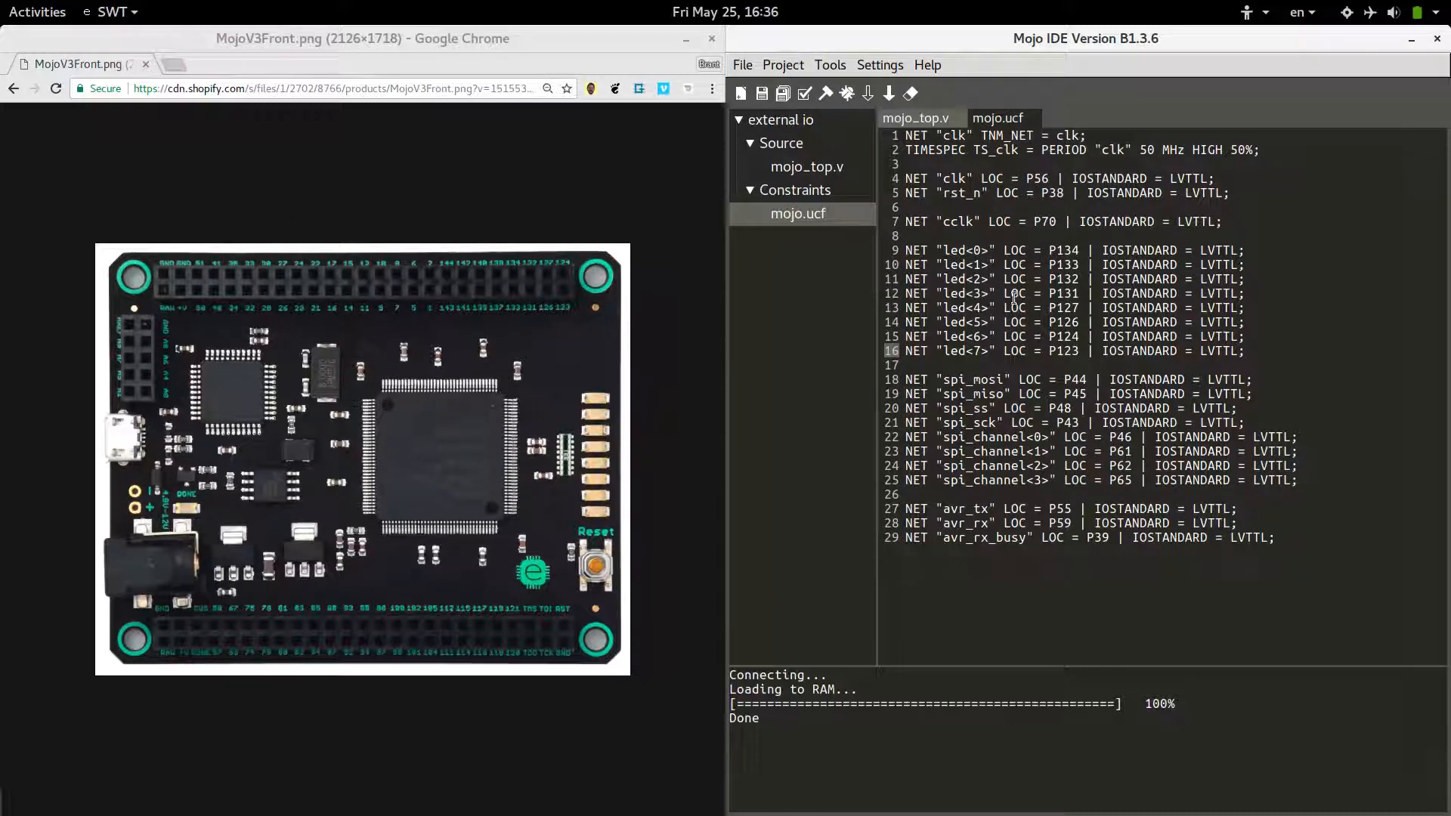
click(914, 118)
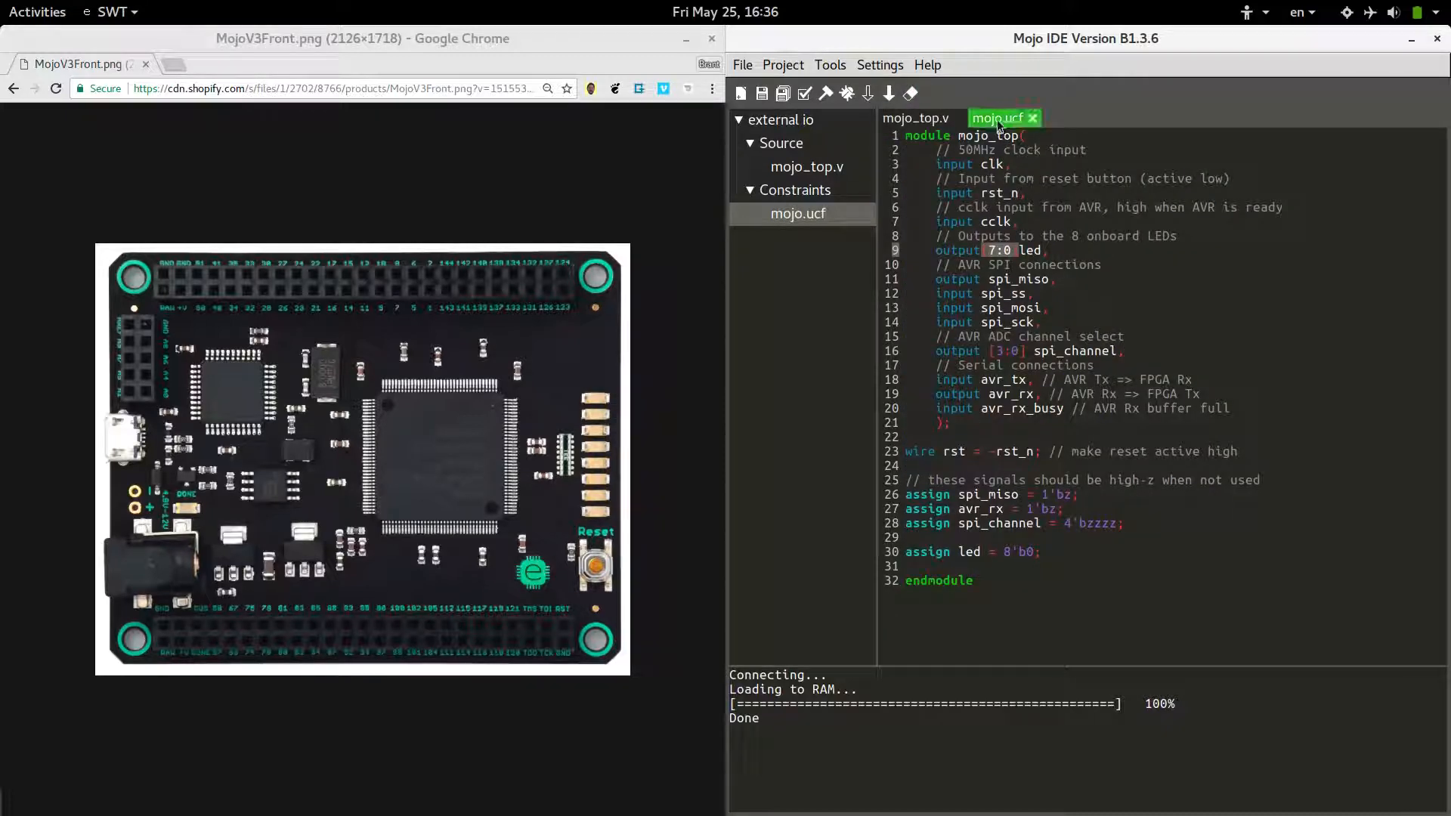
click(998, 118)
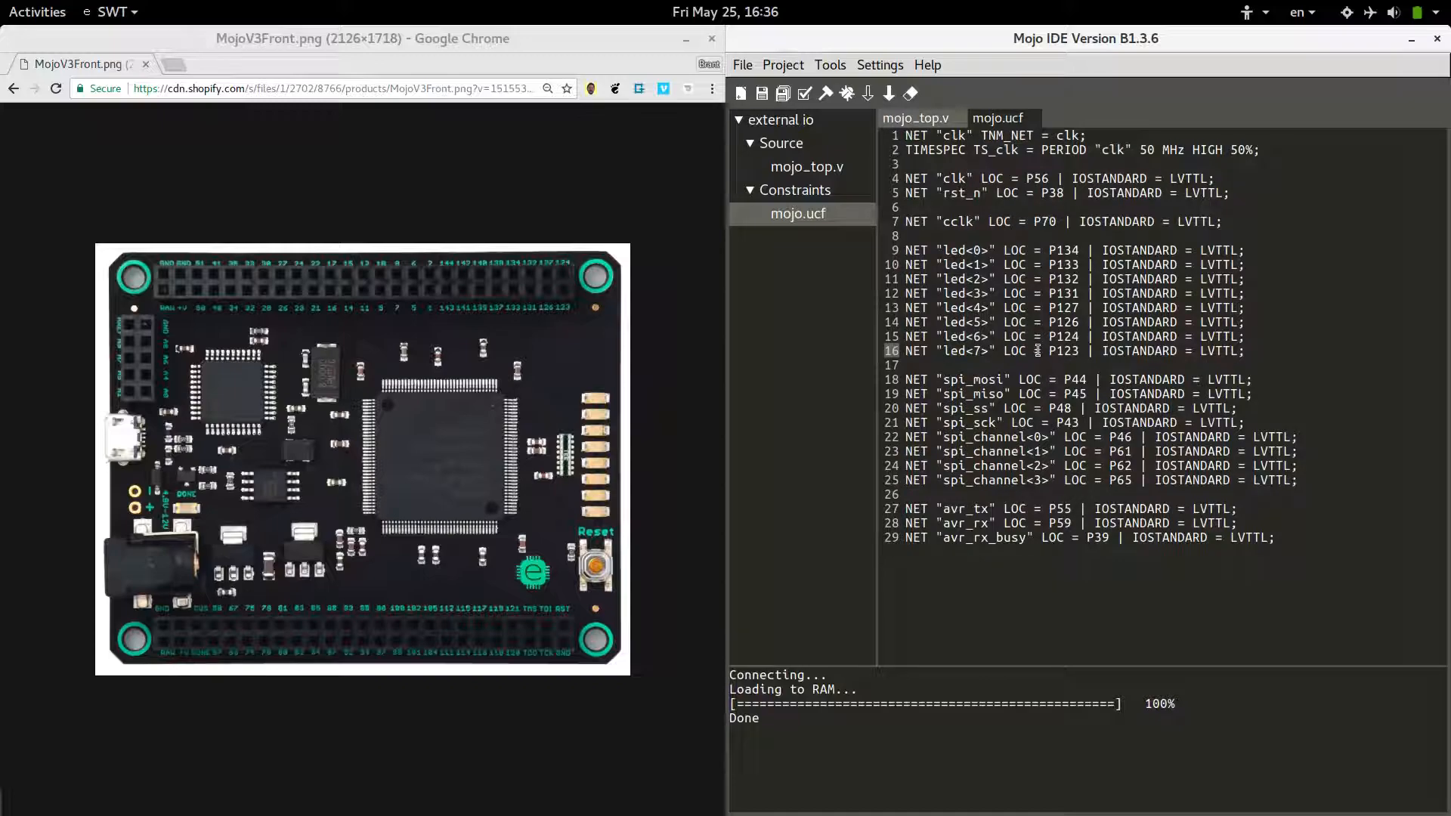